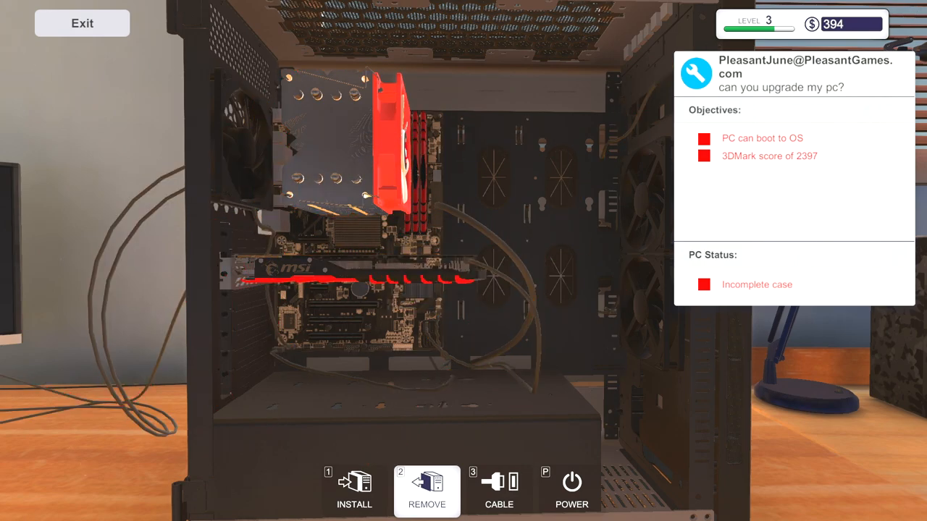
pyautogui.moveTo(365, 273)
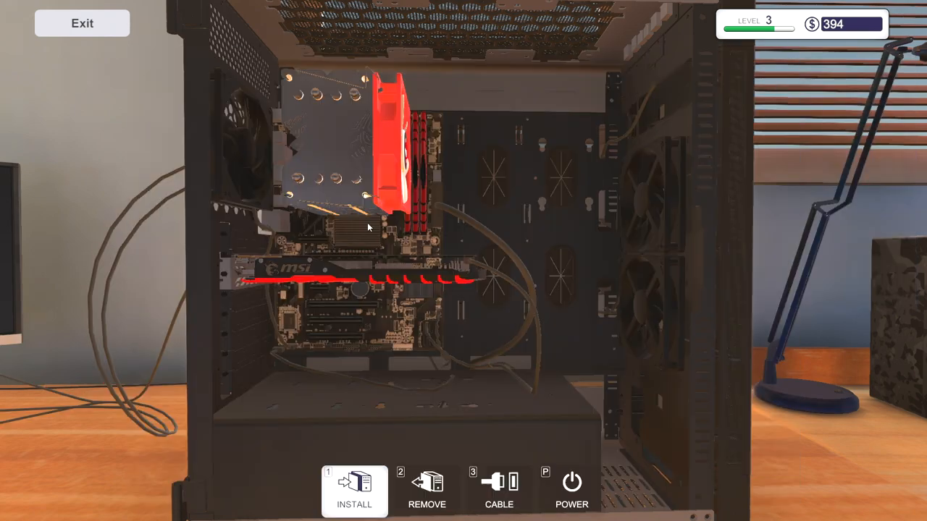
# Step: Refit the side panel on the upgraded client PC so it can be powered on
pyautogui.click(425, 491)
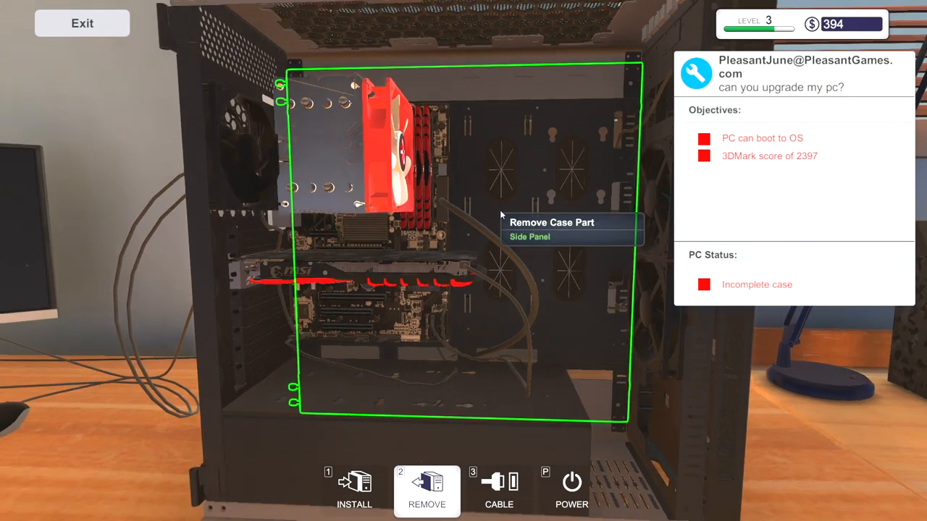
pyautogui.moveTo(464, 273)
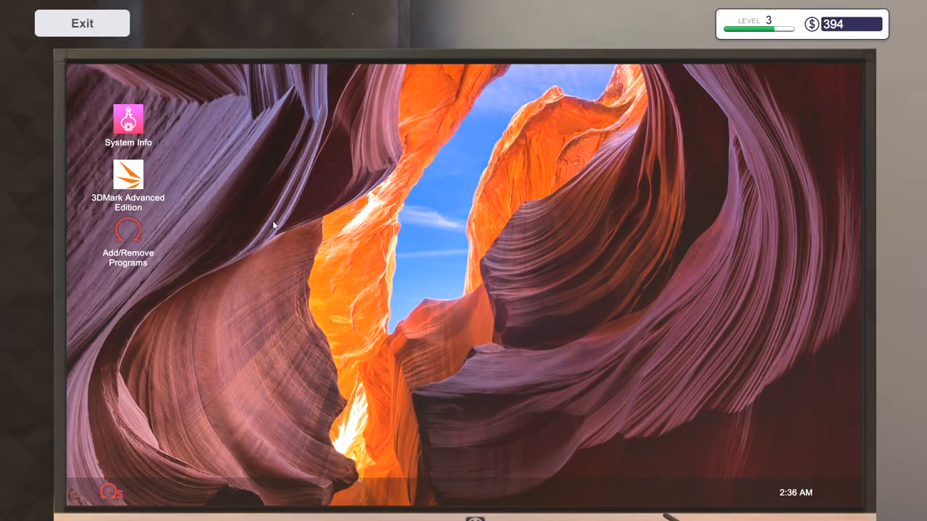
# Step: Run 3DMark on the booted PC and review its Time Spy Extreme score of 2265
pyautogui.doubleClick(127, 181)
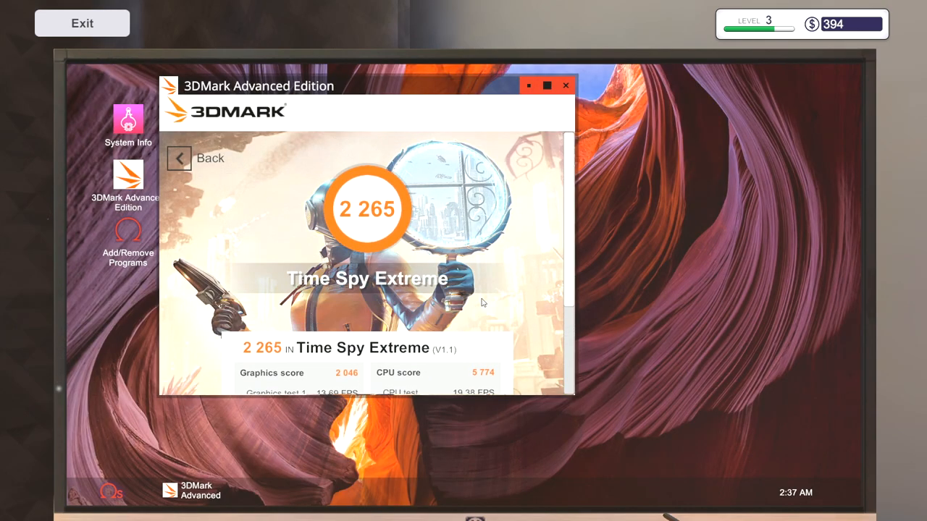
pyautogui.scroll(-3)
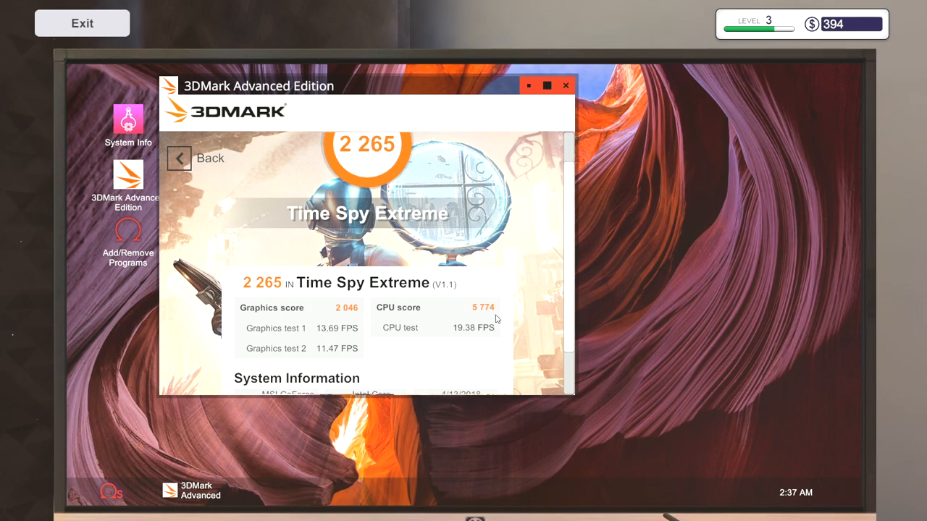
pyautogui.moveTo(353, 332)
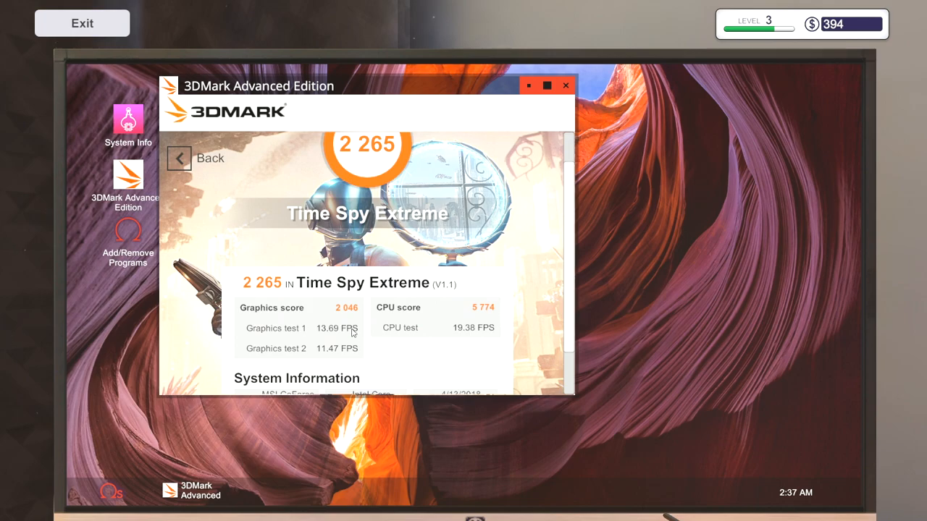
pyautogui.scroll(-3)
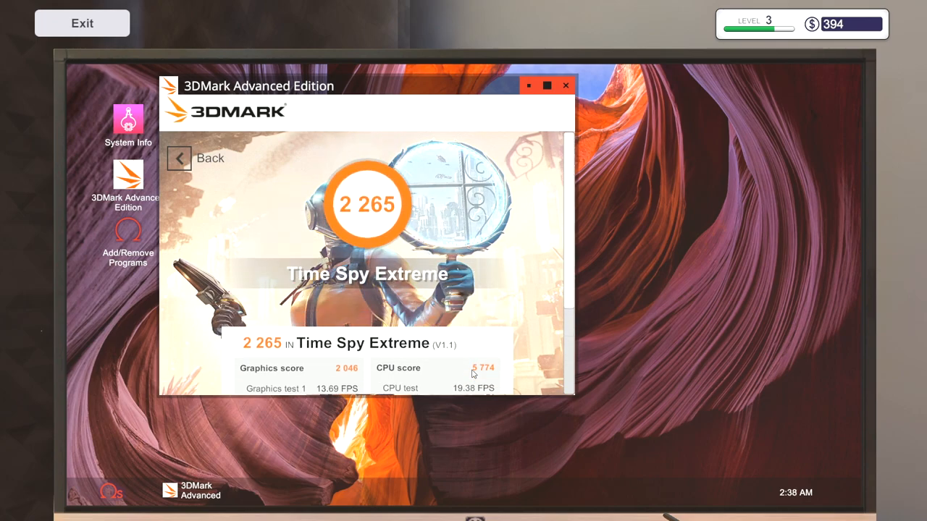
pyautogui.scroll(-3)
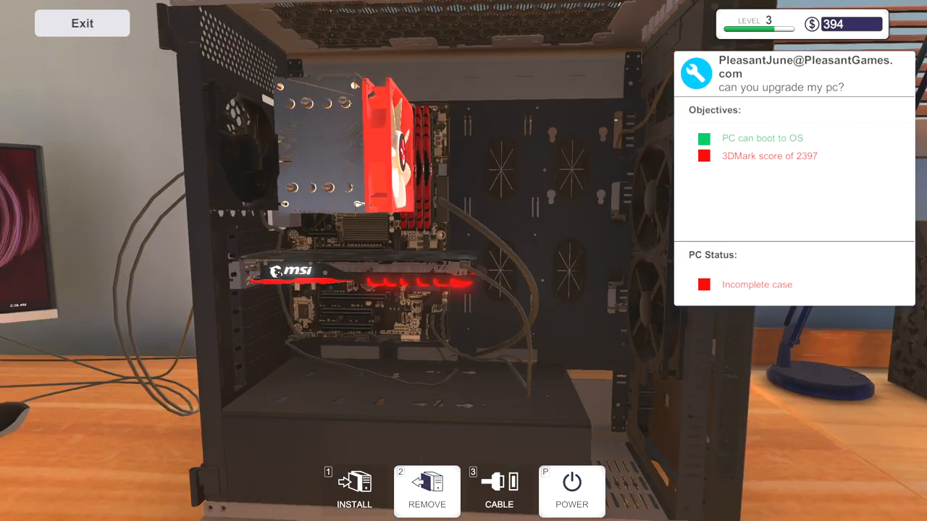
pyautogui.moveTo(340, 322)
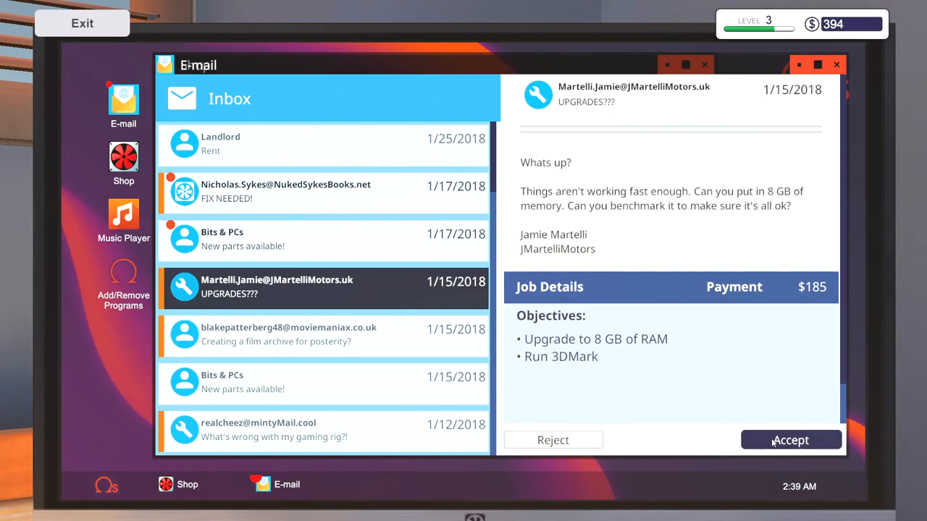
# Step: Accept the 8 GB memory upgrade job from the UPGRADES??? e-mail
pyautogui.click(790, 441)
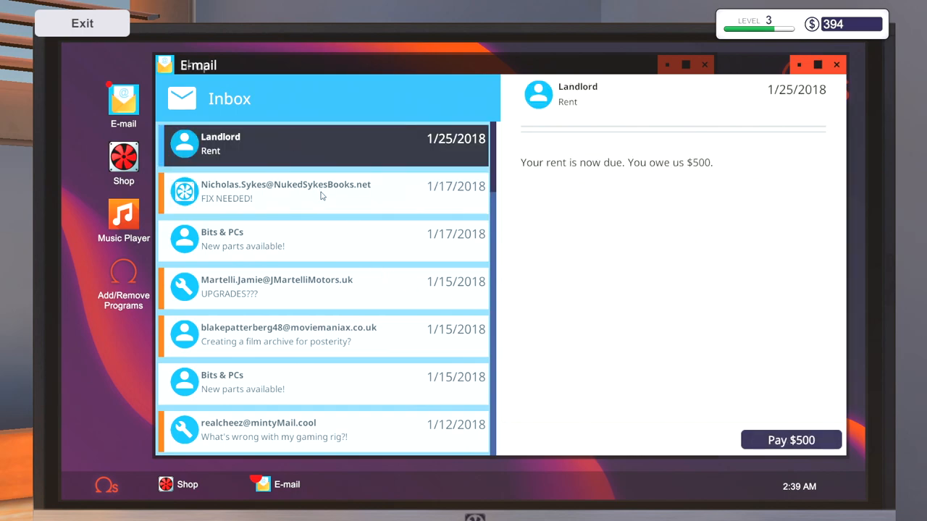
pyautogui.moveTo(341, 209)
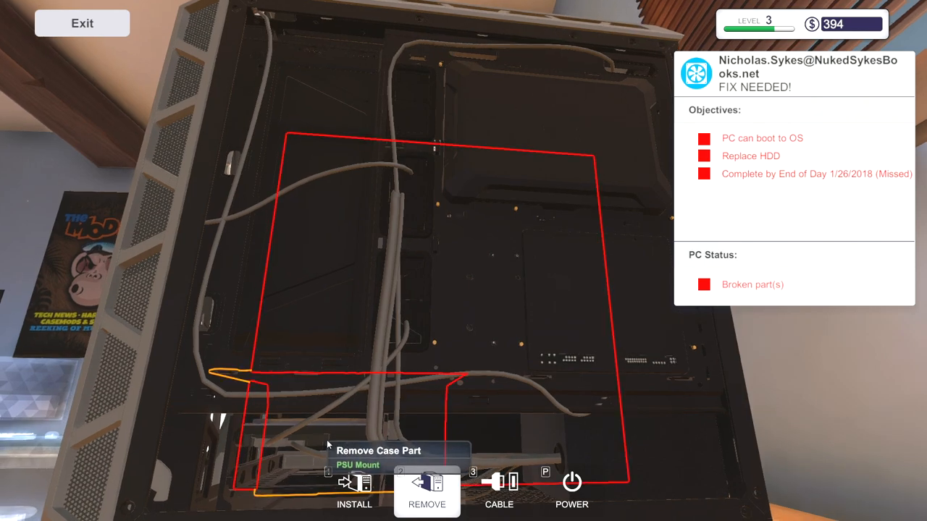
# Step: Remove the PSU mount and buy a replacement hard drive from the shop's Storage section
pyautogui.click(426, 493)
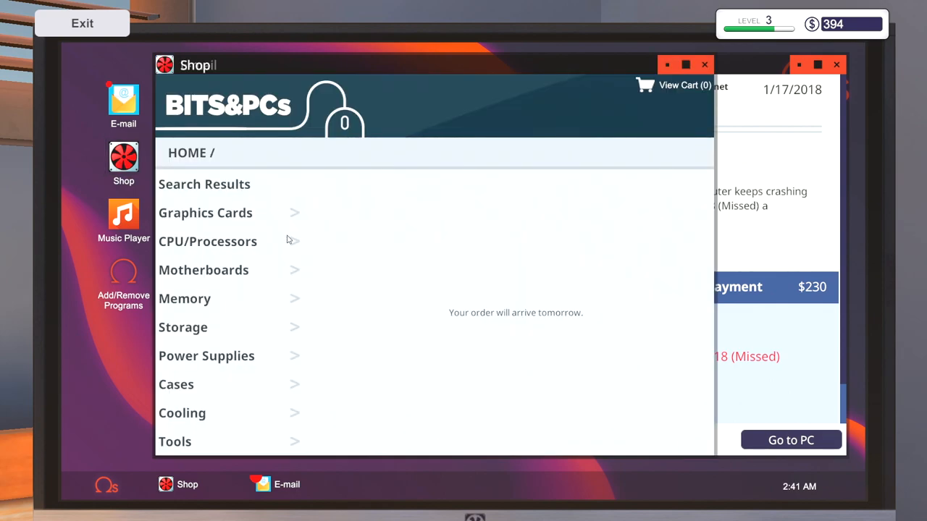
pyautogui.click(182, 328)
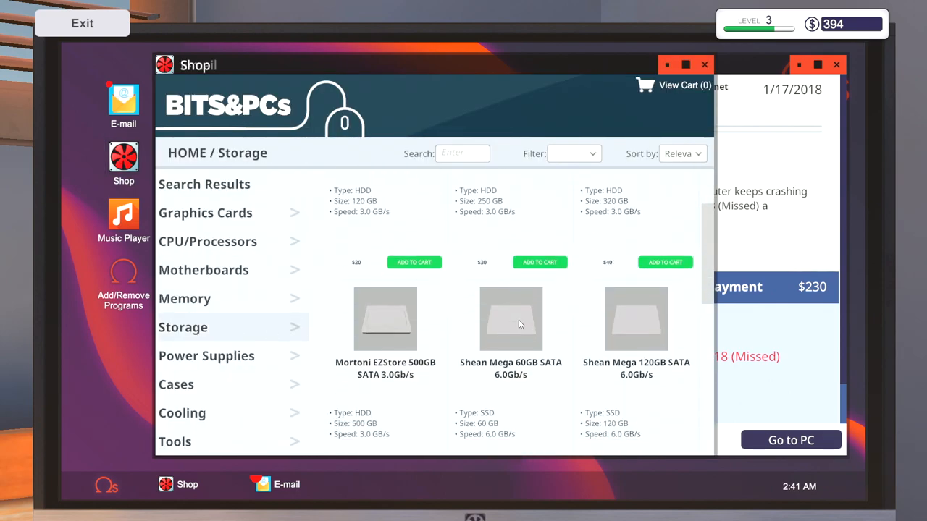
pyautogui.click(791, 441)
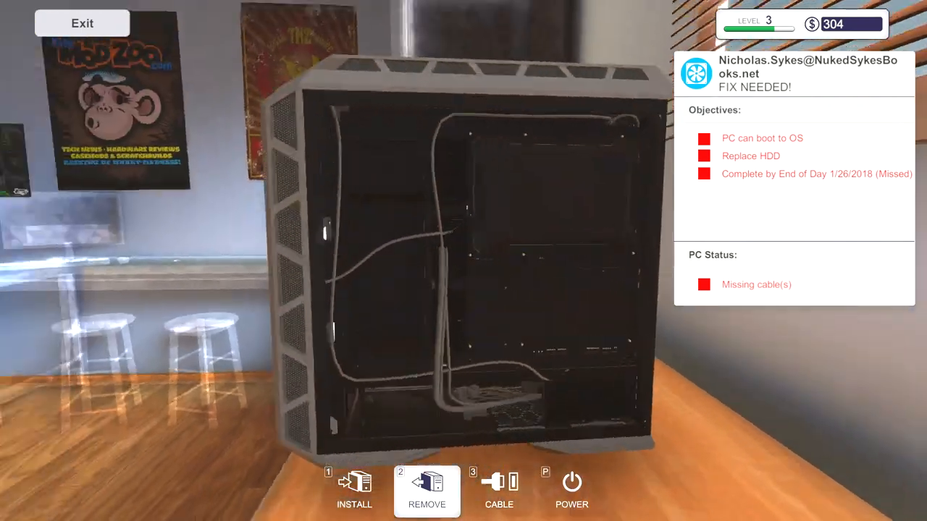
# Step: Swap in the new hard drive from Inventory and refit the side panel
pyautogui.click(499, 489)
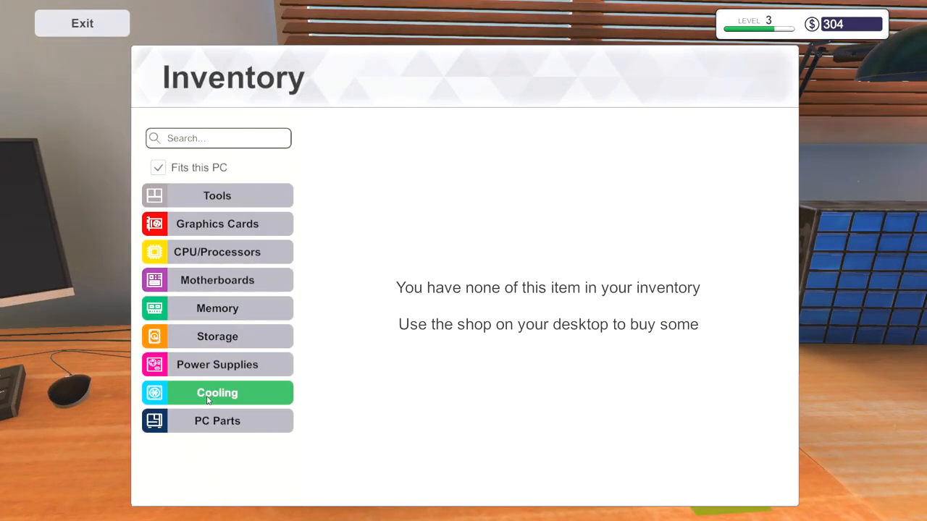
pyautogui.click(217, 420)
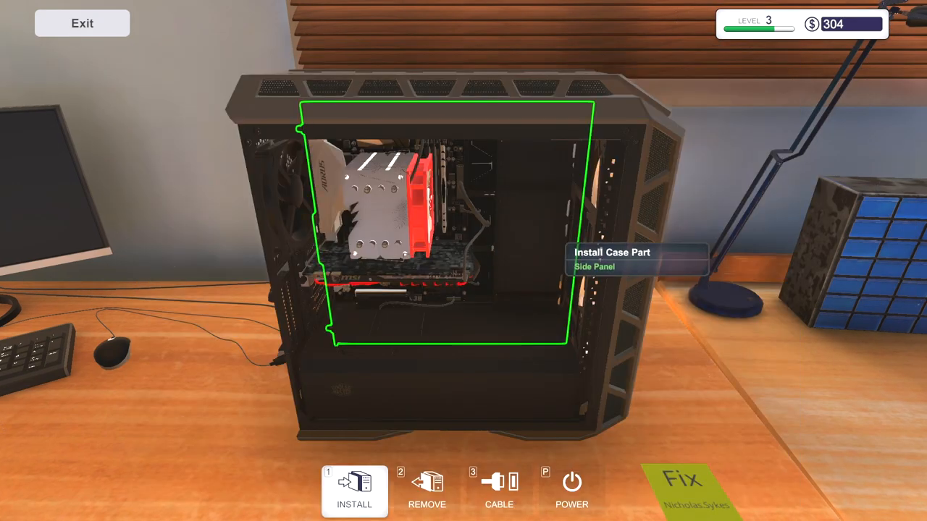
pyautogui.click(354, 493)
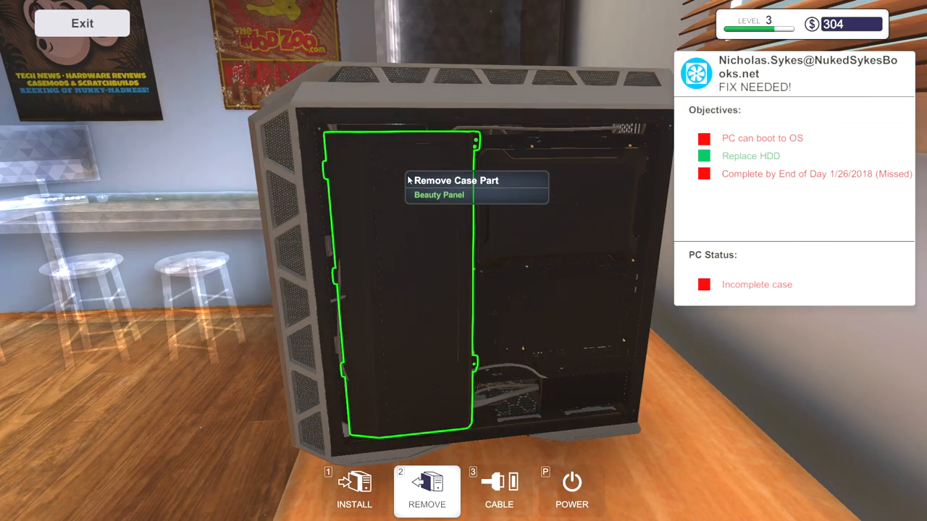
# Step: Refit the beauty panel and finish the drive install so PC Status reads Ready to boot
pyautogui.click(439, 194)
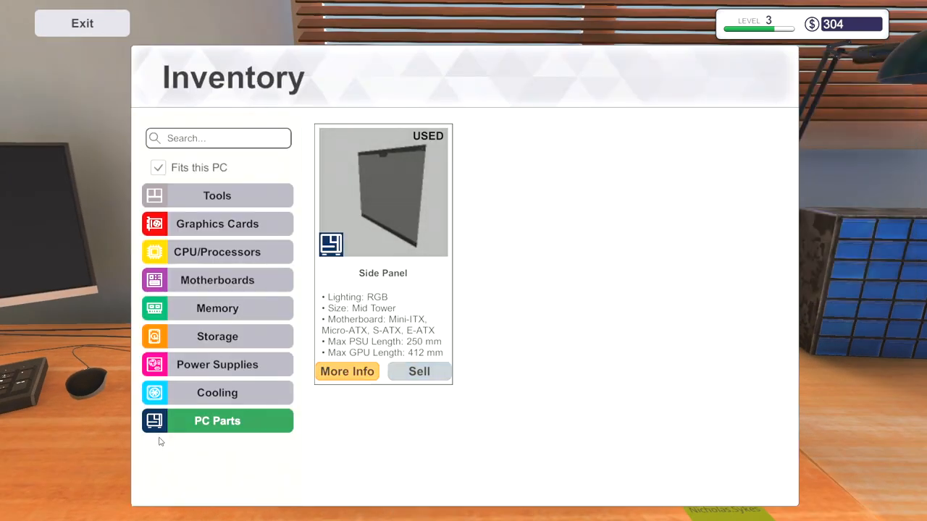
pyautogui.click(217, 336)
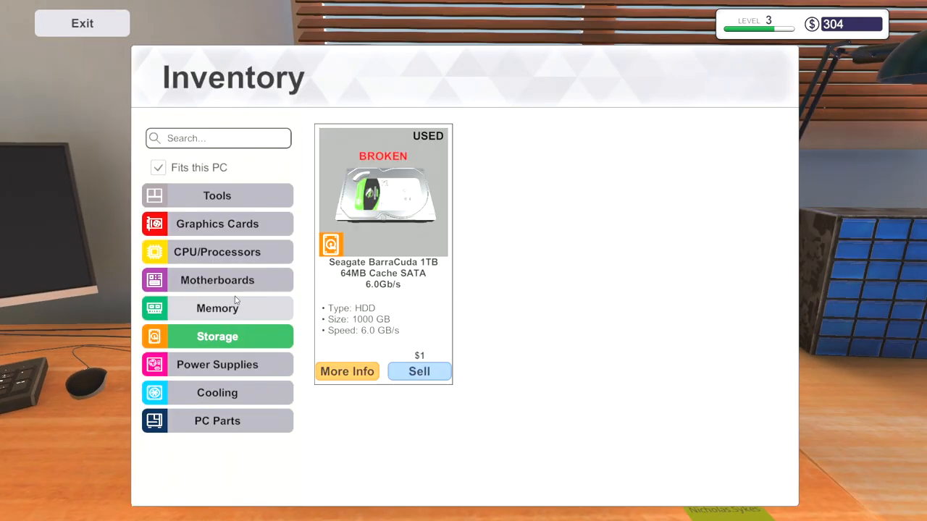
pyautogui.click(217, 223)
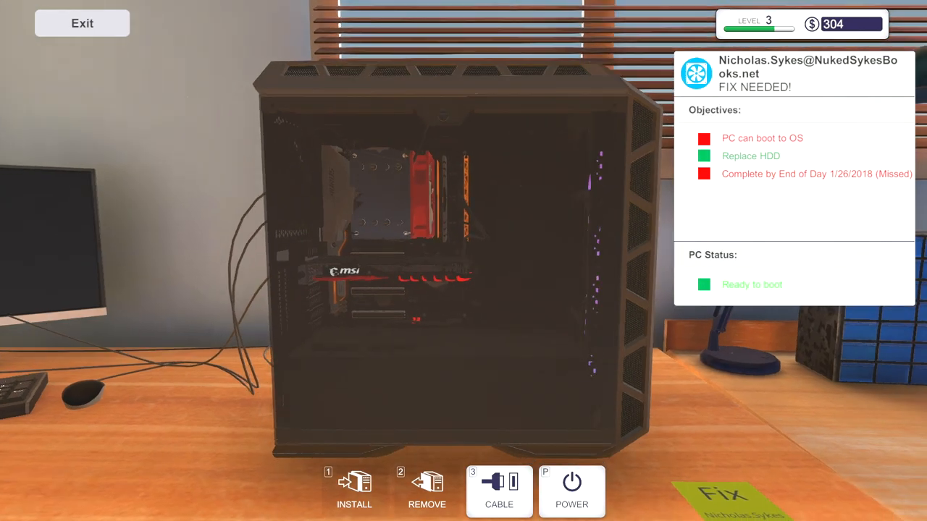
# Step: Complete the FIX NEEDED job from E-mail and bring the UPGRADES??? client's PC to the workbench
pyautogui.click(570, 490)
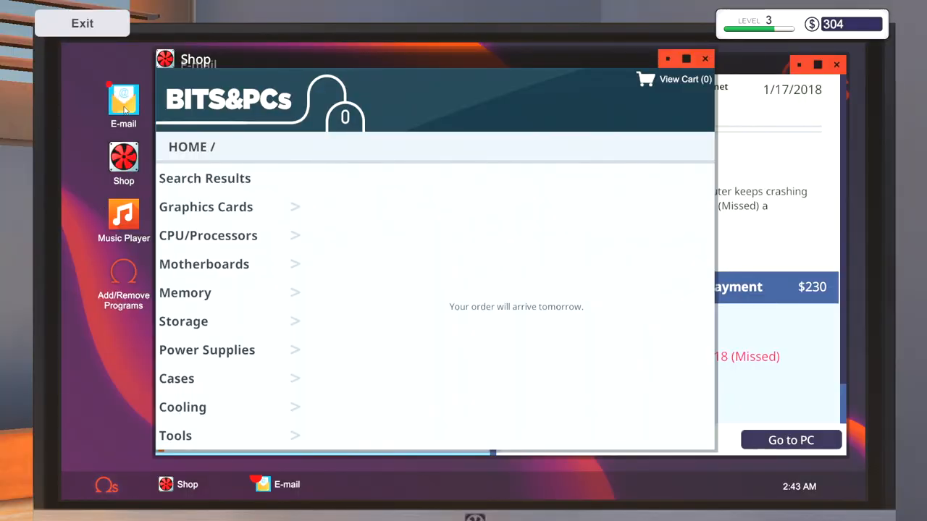
pyautogui.click(123, 101)
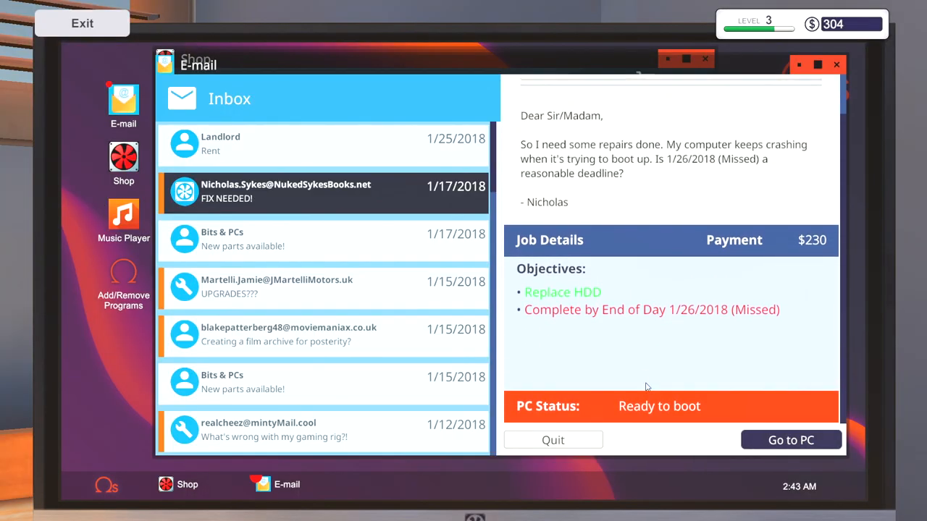
pyautogui.click(790, 440)
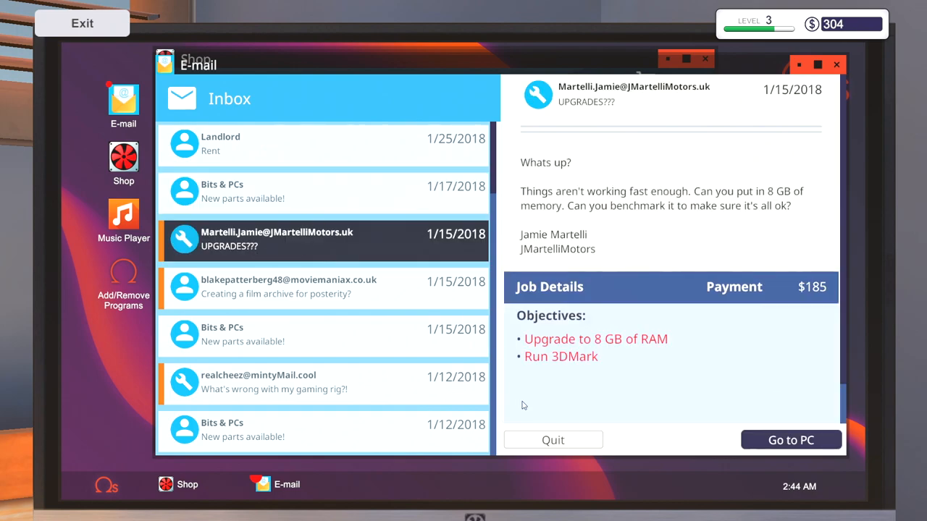
pyautogui.click(322, 143)
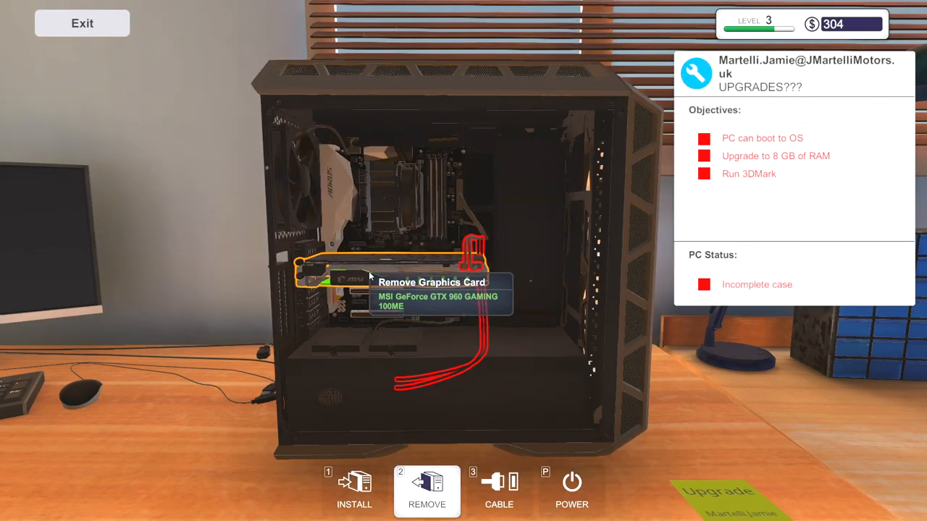
pyautogui.moveTo(442, 191)
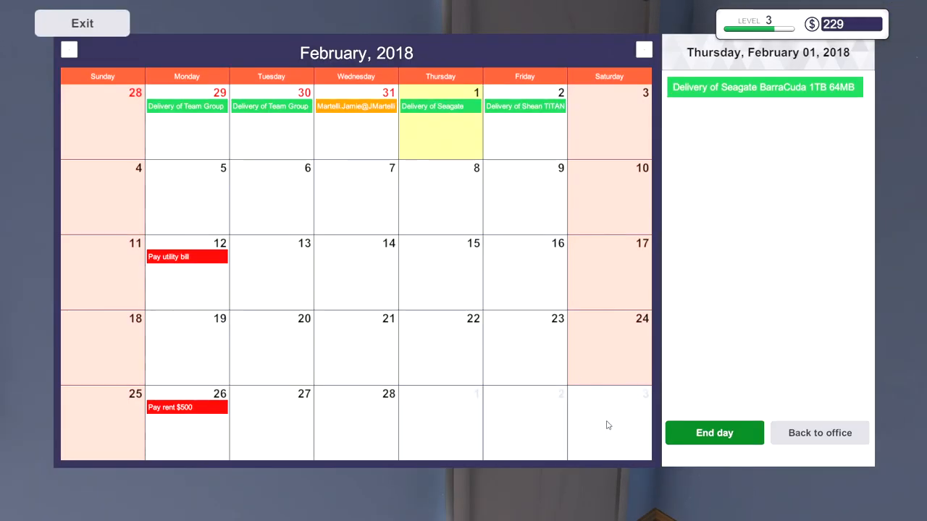
# Step: Move to the next workday and refit the side panel on the RAM-upgraded PC
pyautogui.click(713, 432)
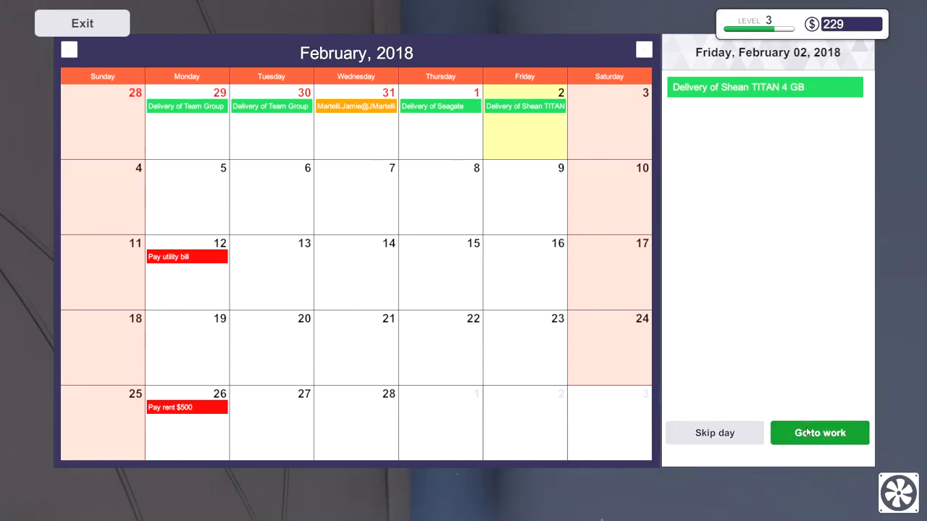
pyautogui.click(820, 433)
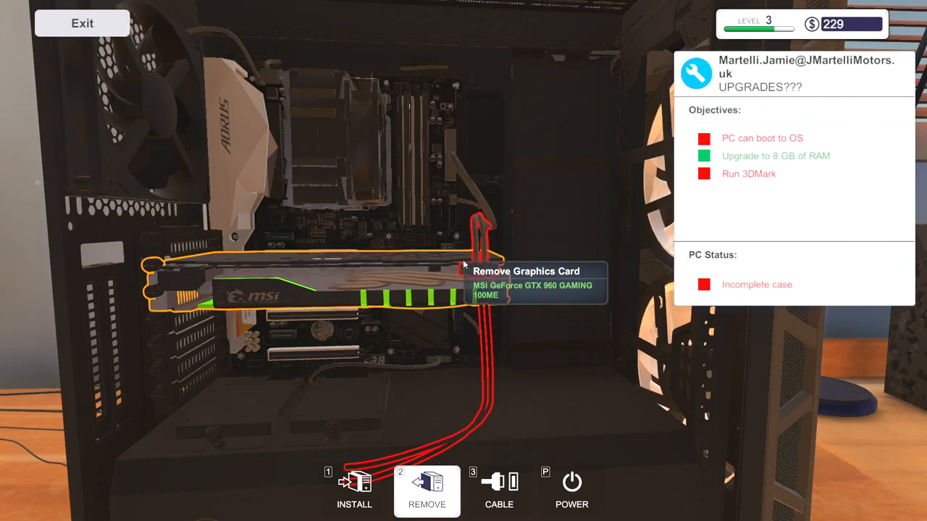
pyautogui.click(426, 491)
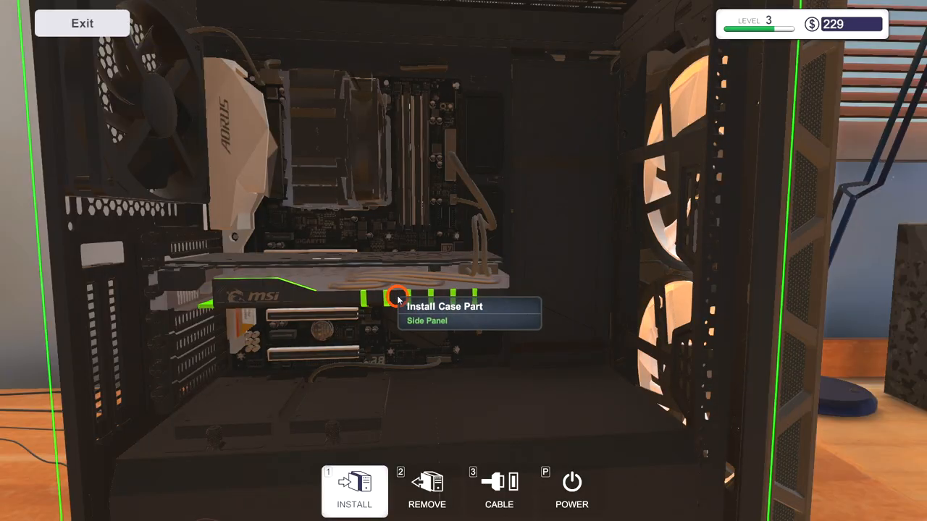
pyautogui.click(426, 492)
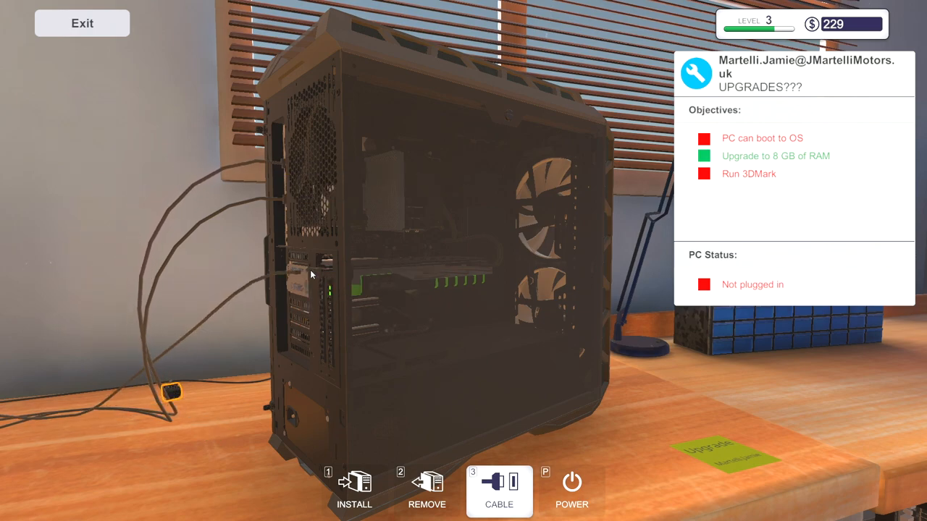
pyautogui.moveTo(297, 413)
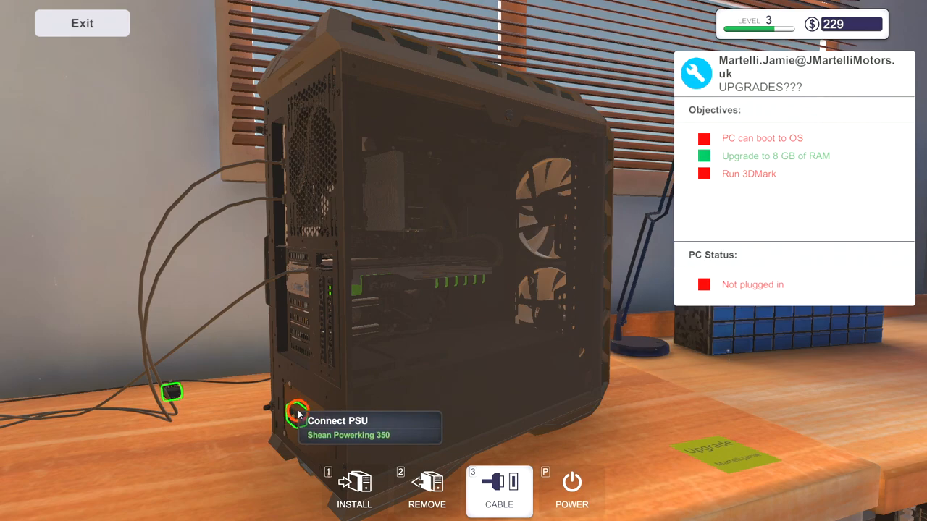
# Step: Plug in the PSU, boot and benchmark the PC, then set it down for collection
pyautogui.click(297, 408)
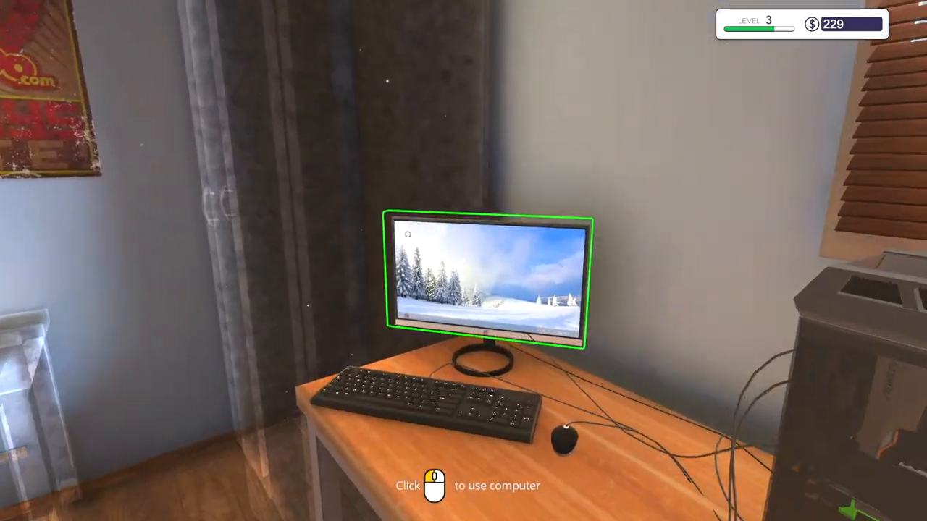
pyautogui.click(481, 283)
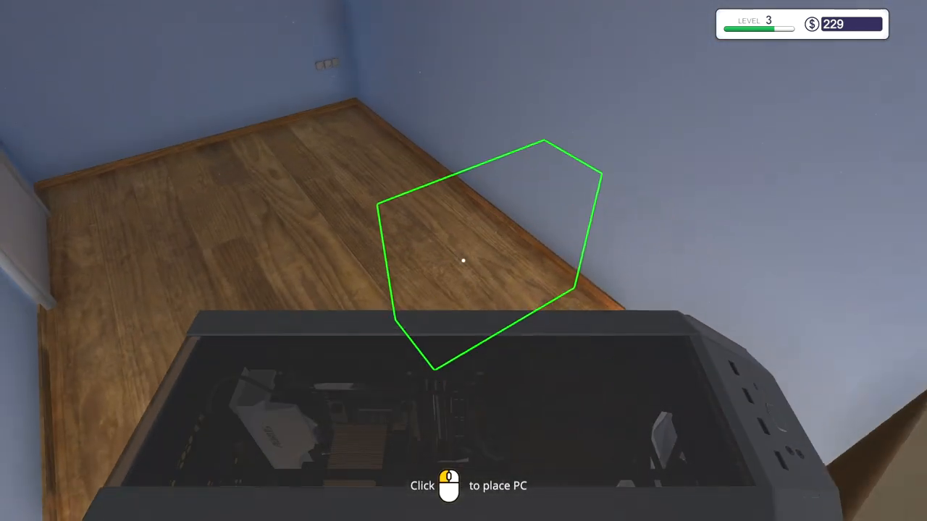
pyautogui.click(463, 261)
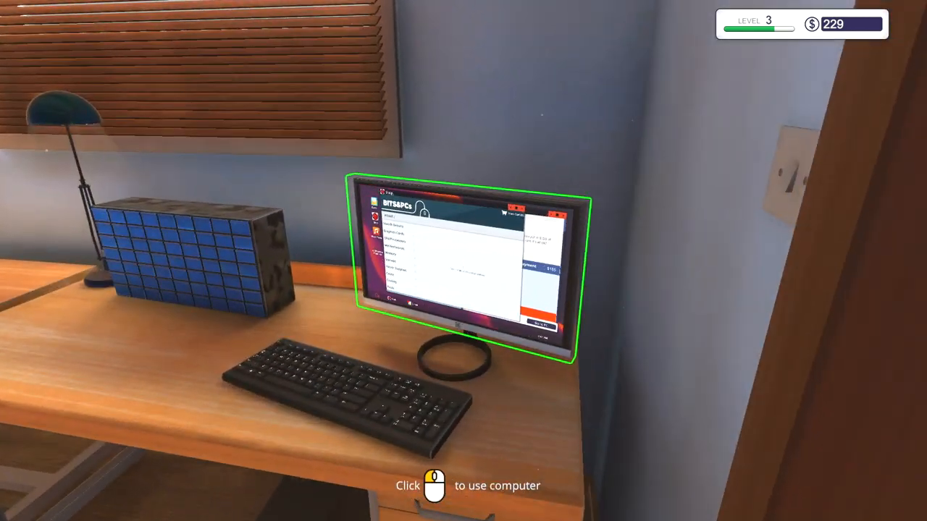
# Step: Collect payment for the RAM upgrade (funds $414) and accept the 8000 GB storage upgrade job
pyautogui.click(464, 260)
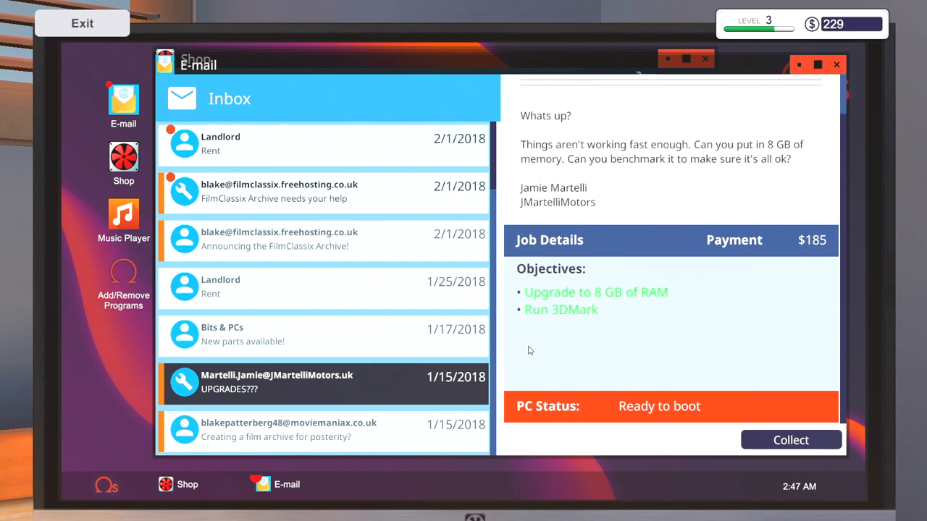
pyautogui.click(791, 440)
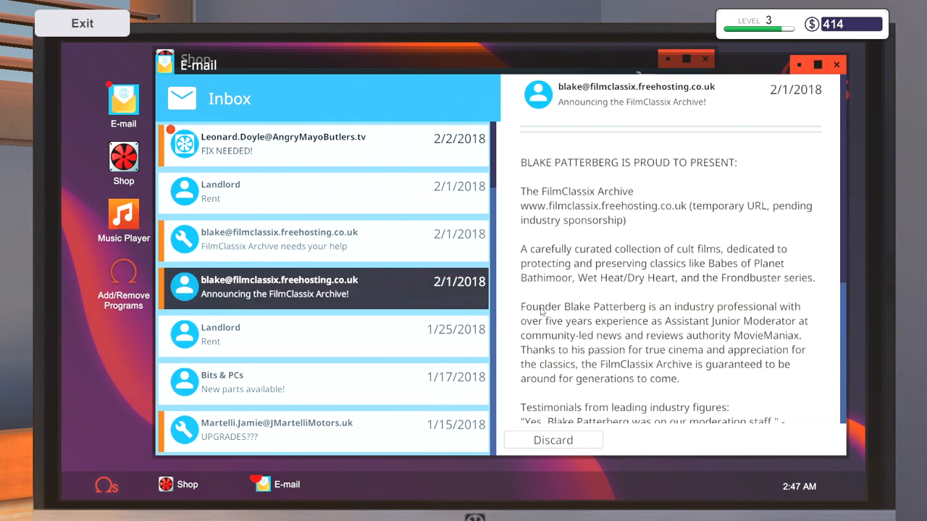
pyautogui.scroll(-3)
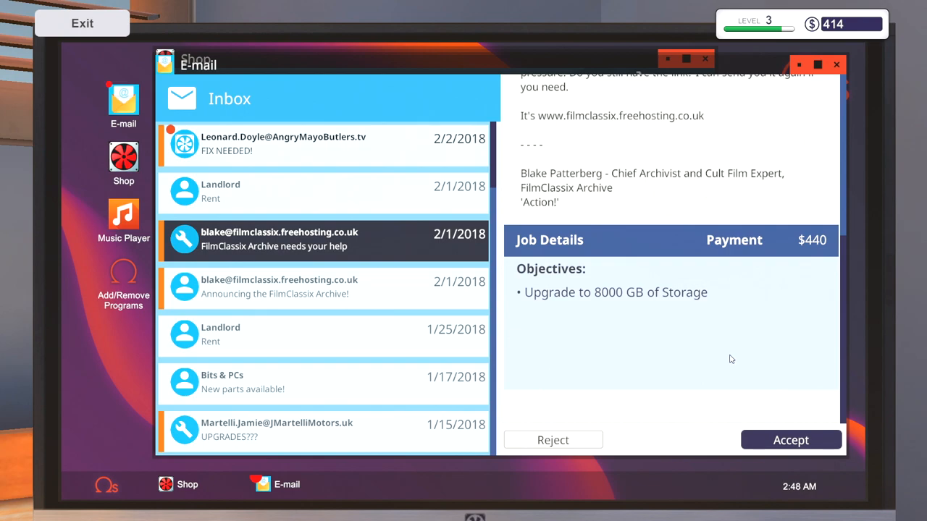
pyautogui.click(791, 440)
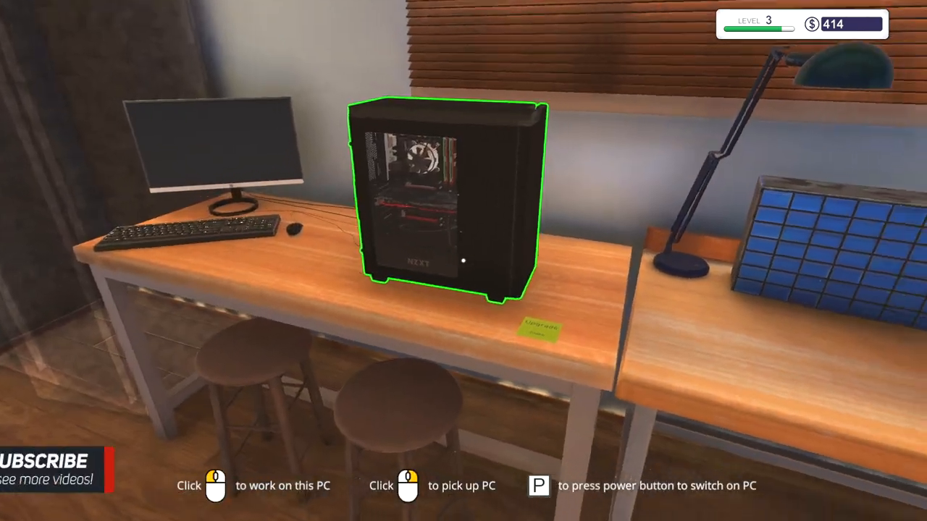
# Step: Start on the storage client's PC and buy hard drives totalling 8000 GB
pyautogui.click(435, 195)
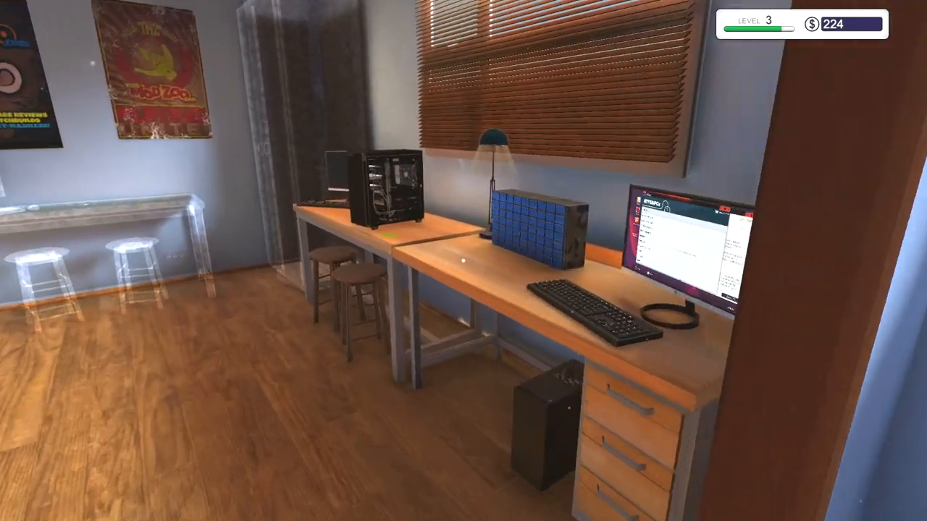
pyautogui.click(391, 195)
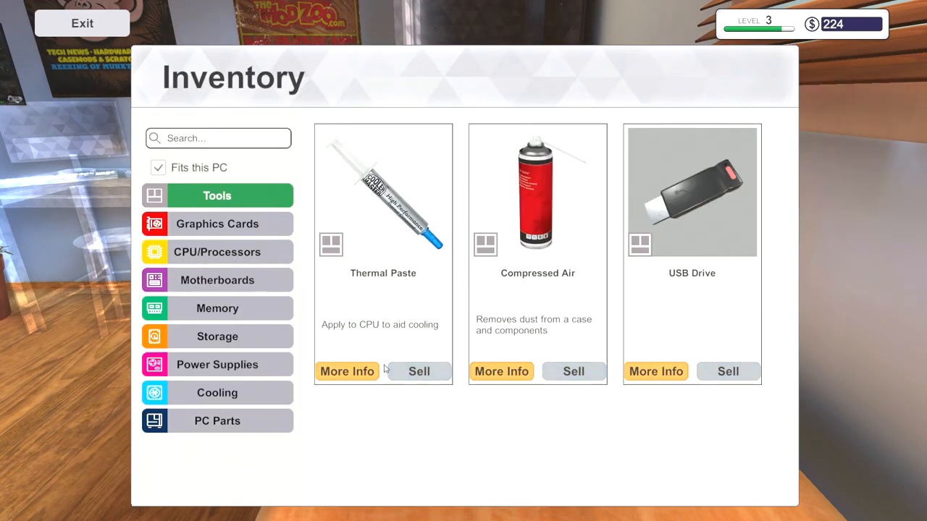
pyautogui.click(217, 420)
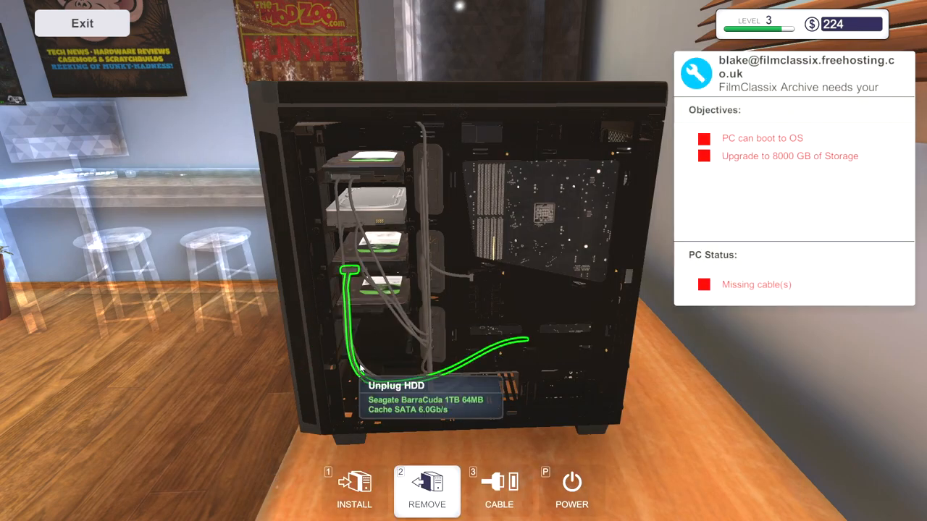
# Step: Unplug the old 1TB drive, install the new drives and connect their data and power cables
pyautogui.click(498, 491)
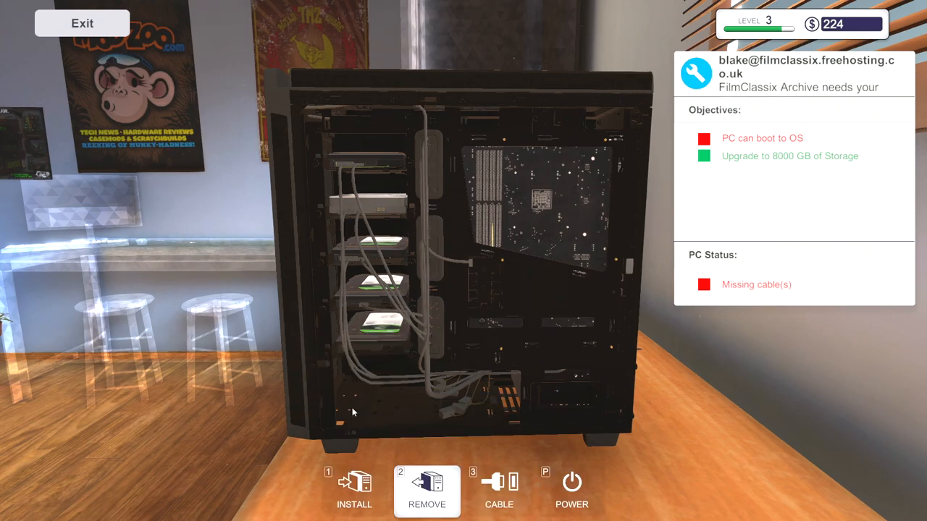
pyautogui.click(498, 491)
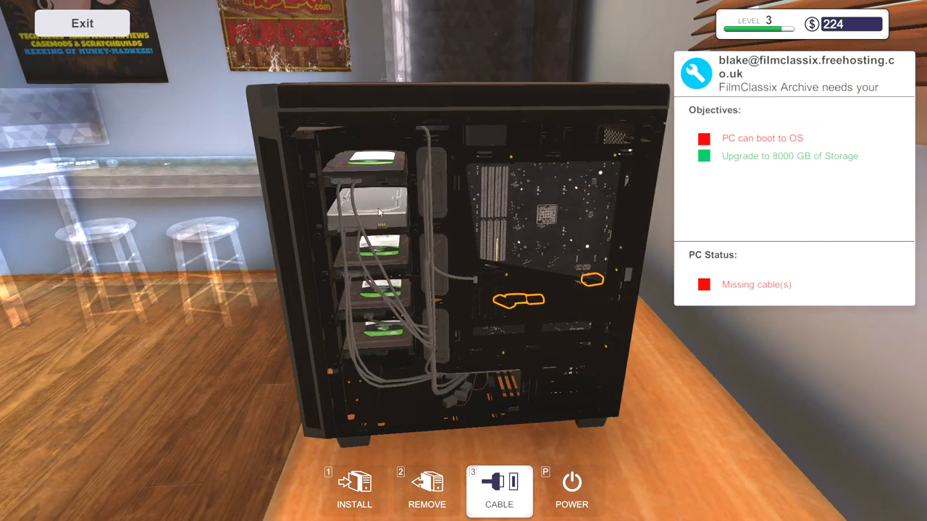
pyautogui.click(426, 491)
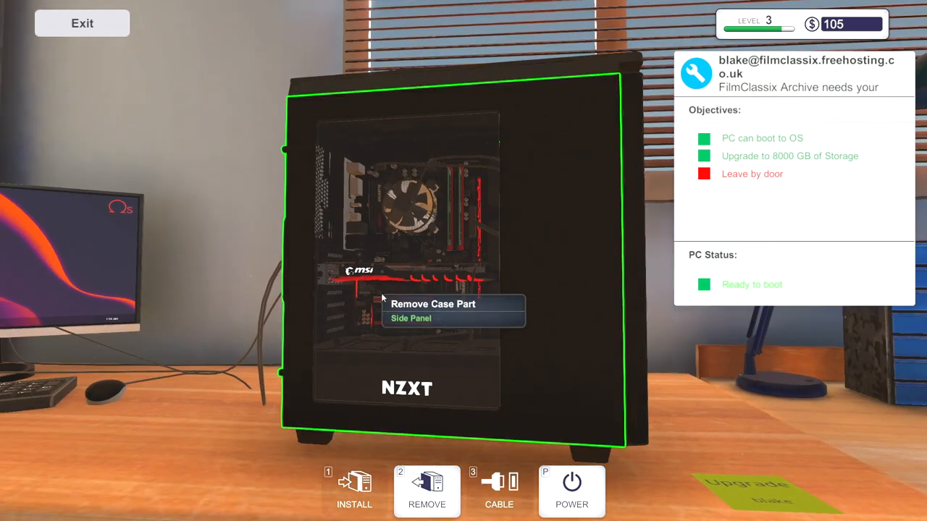
pyautogui.moveTo(411, 319)
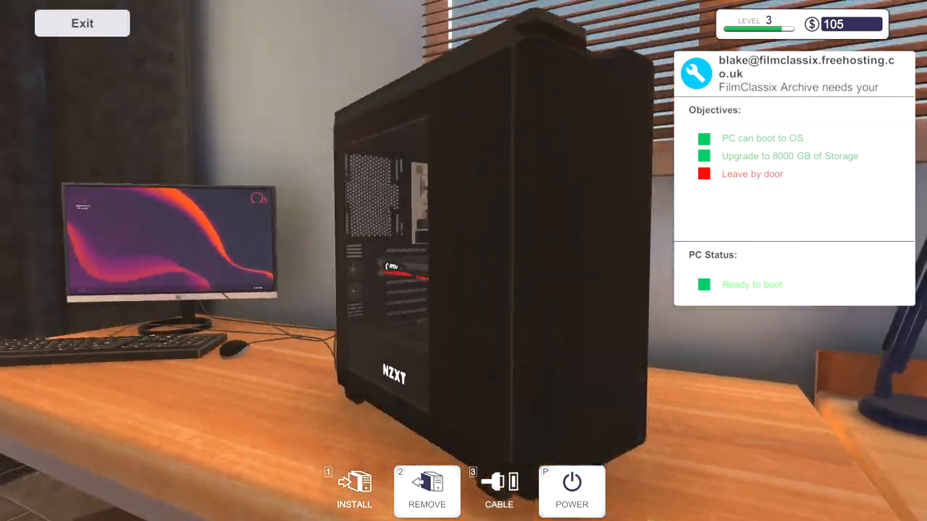
# Step: Carry the closed storage PC out and set it down by the door
pyautogui.click(425, 491)
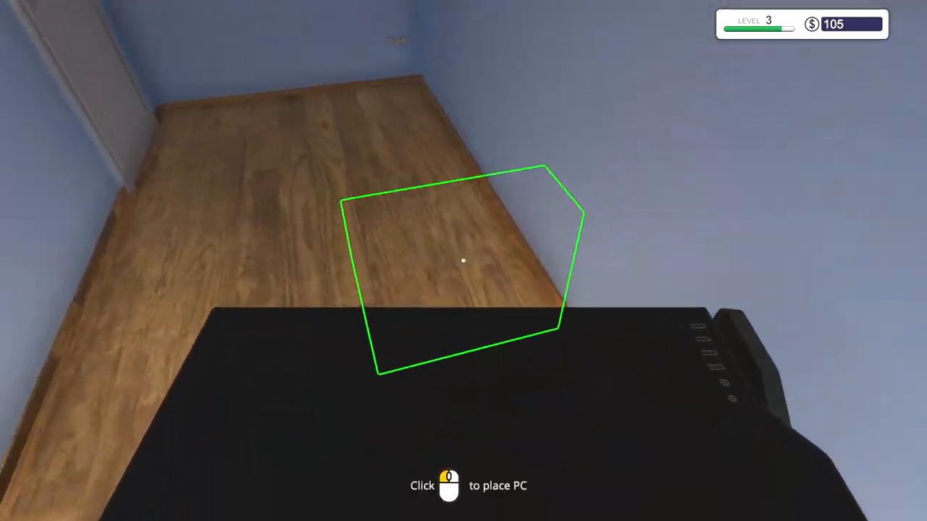
pyautogui.click(464, 260)
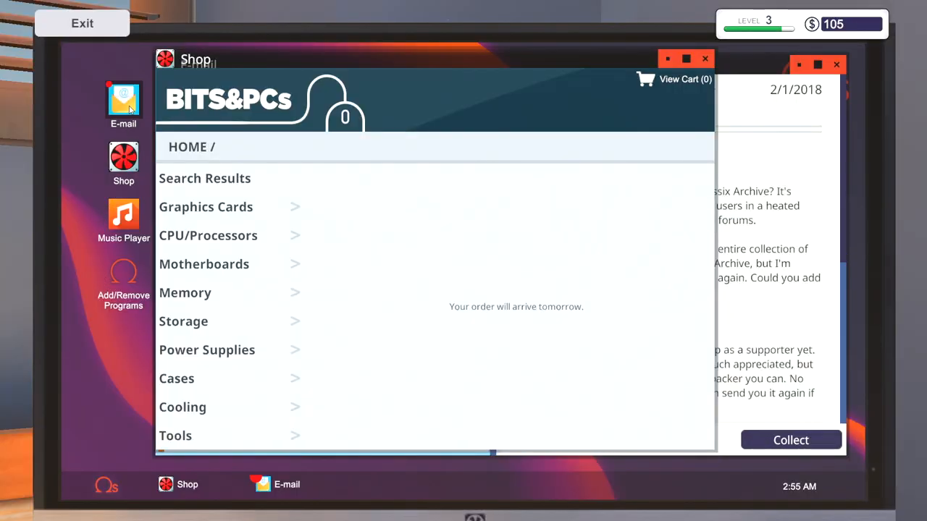
# Step: Collect the FilmClassix storage job payment, bringing funds to $545, and view the $335 GPU-and-RAM repair email
pyautogui.click(123, 101)
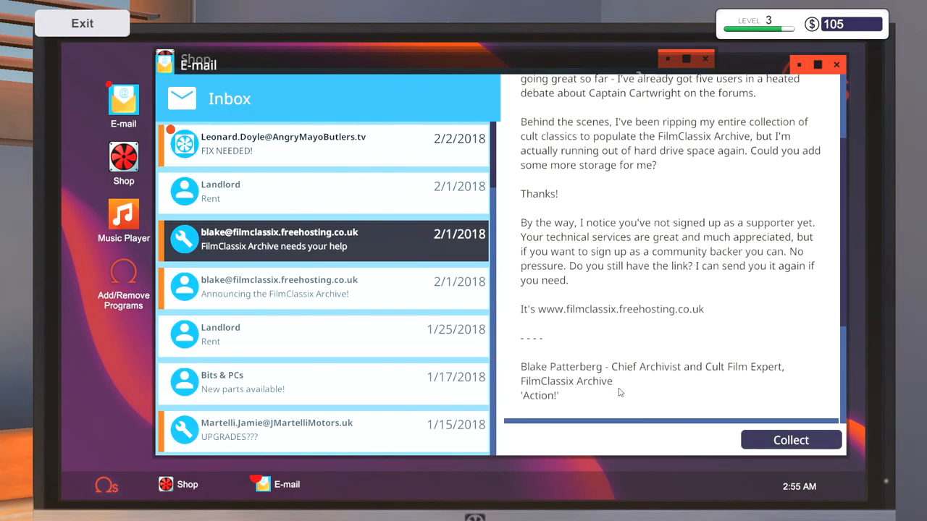
pyautogui.click(791, 441)
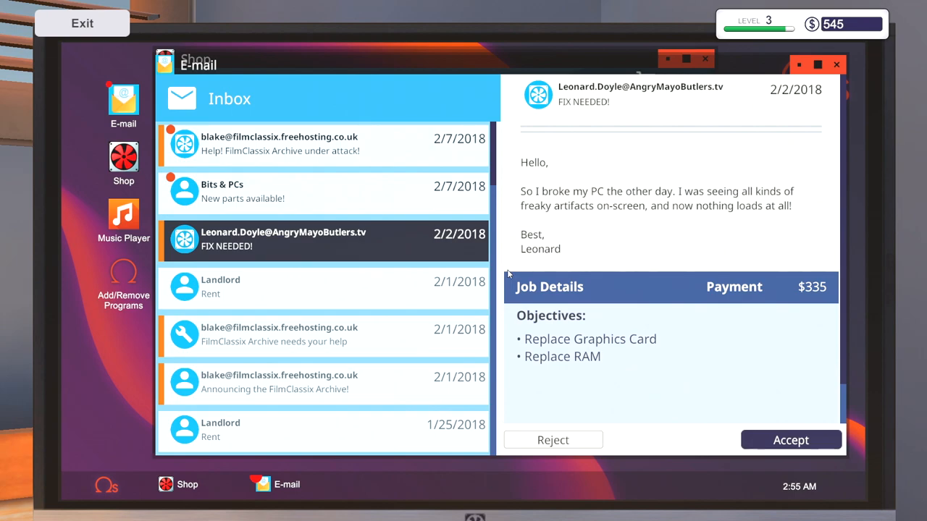
pyautogui.moveTo(0, 273)
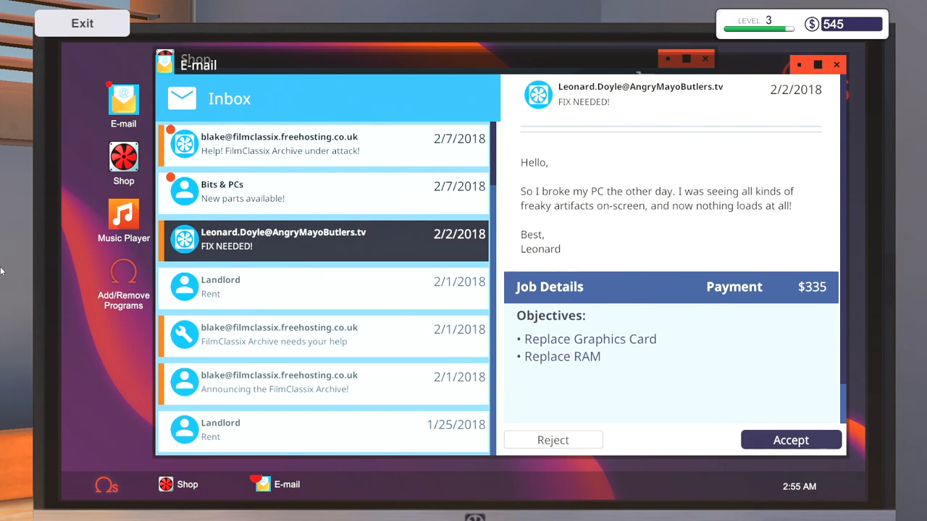
pyautogui.moveTo(272, 281)
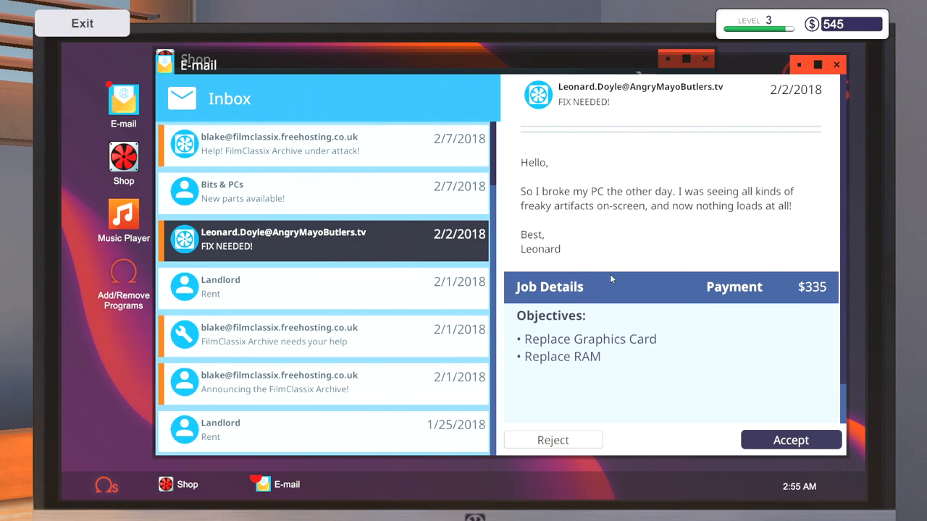
pyautogui.moveTo(305, 223)
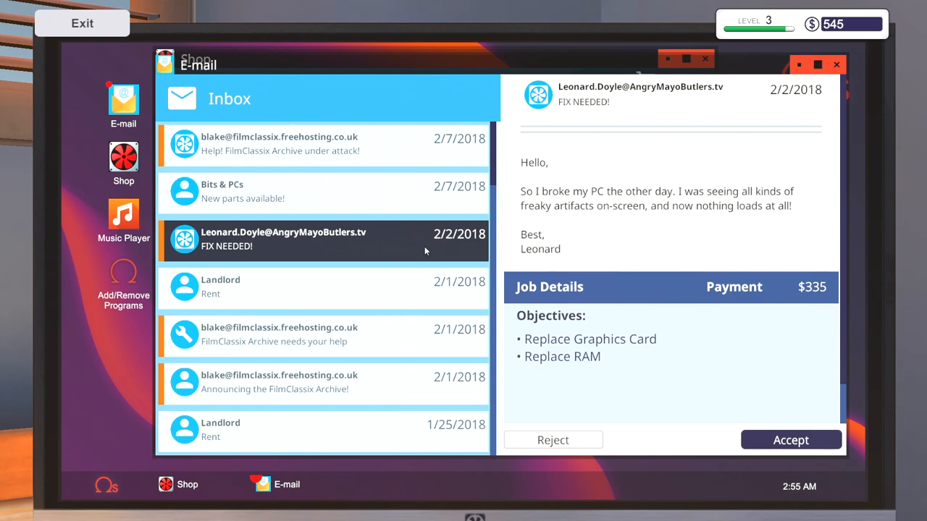
pyautogui.moveTo(22, 275)
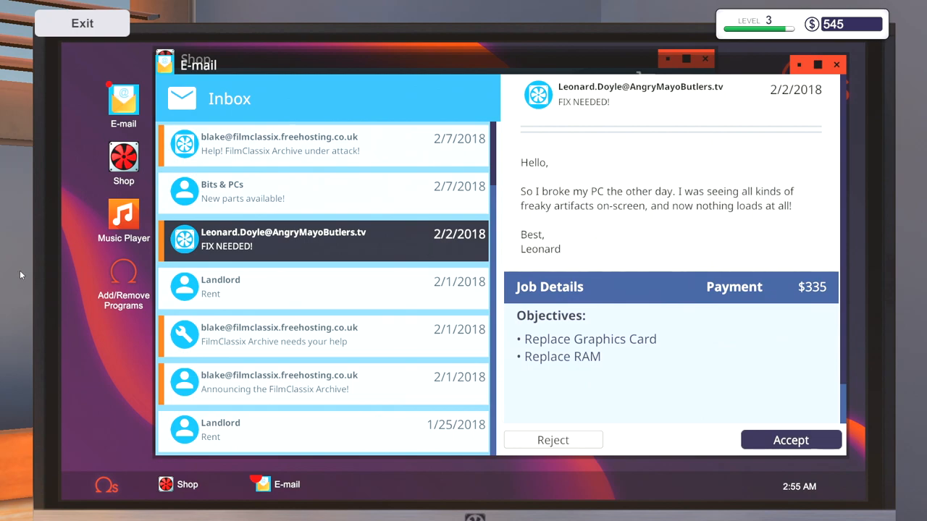